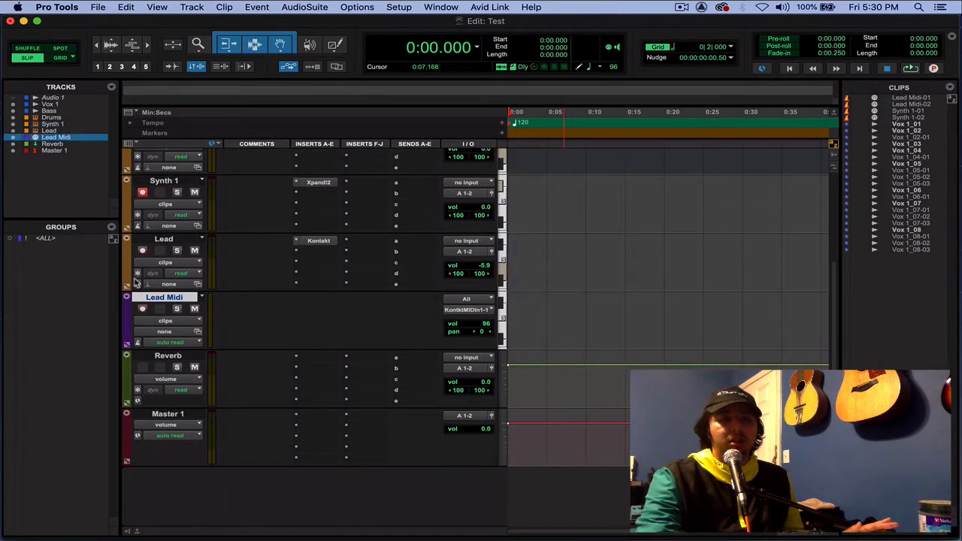
{"action": "mouse_move", "coordinate": [222, 252]}
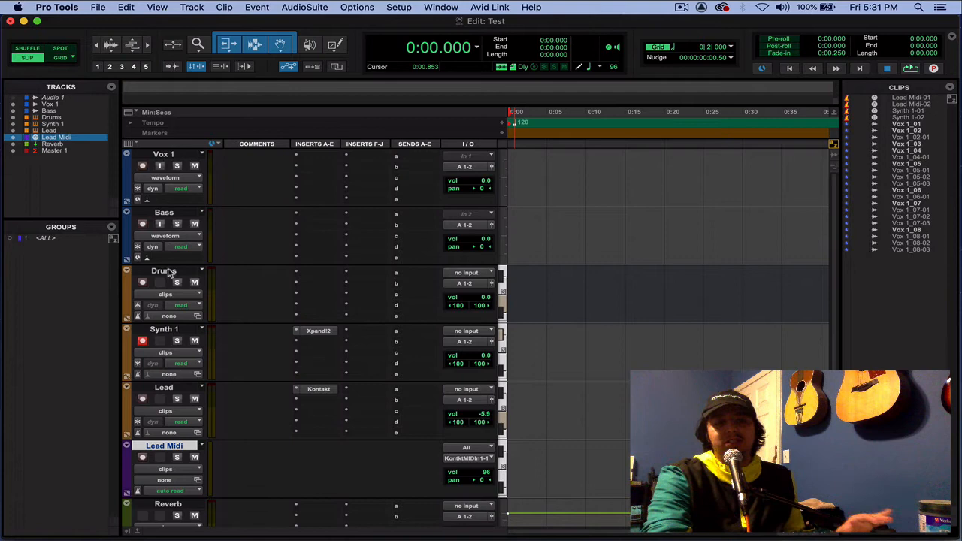
Step: Start a new stereo instrument track, then cancel without creating anything
{"action": "left_click", "coordinate": [164, 271]}
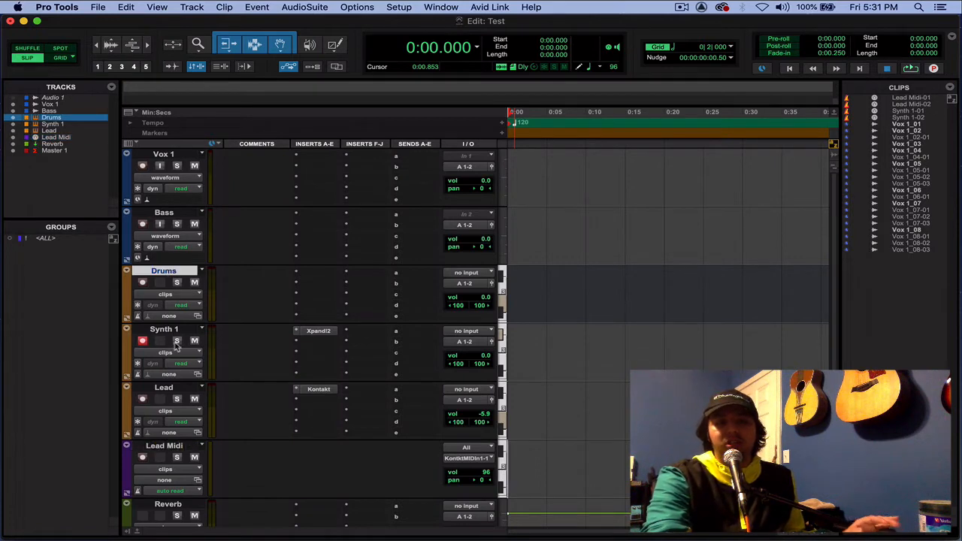
{"action": "mouse_move", "coordinate": [177, 347]}
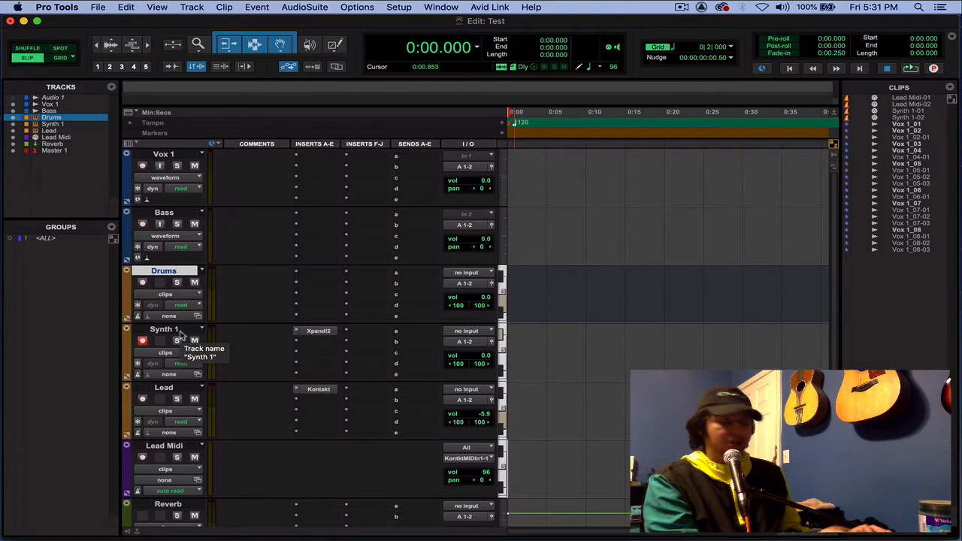
{"action": "left_click", "coordinate": [192, 7]}
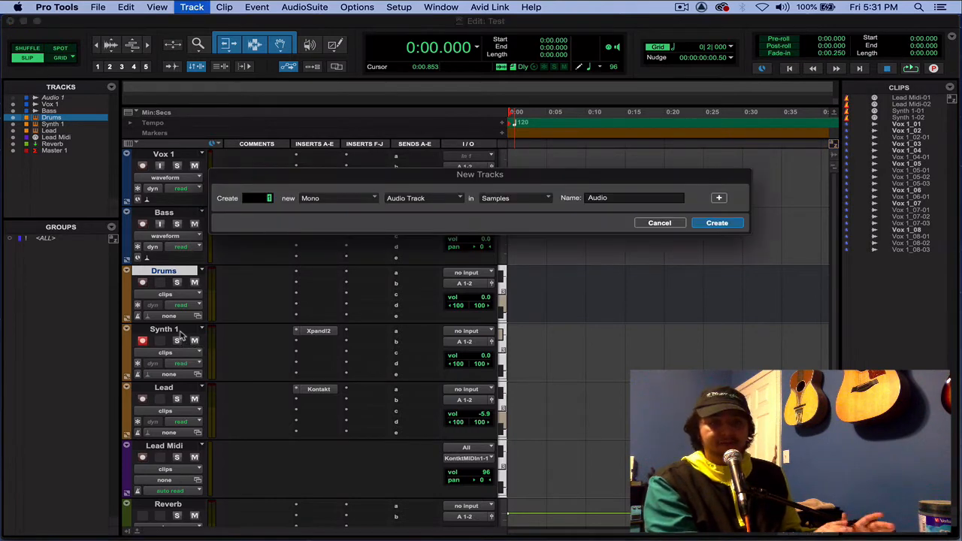
{"action": "left_click", "coordinate": [337, 197]}
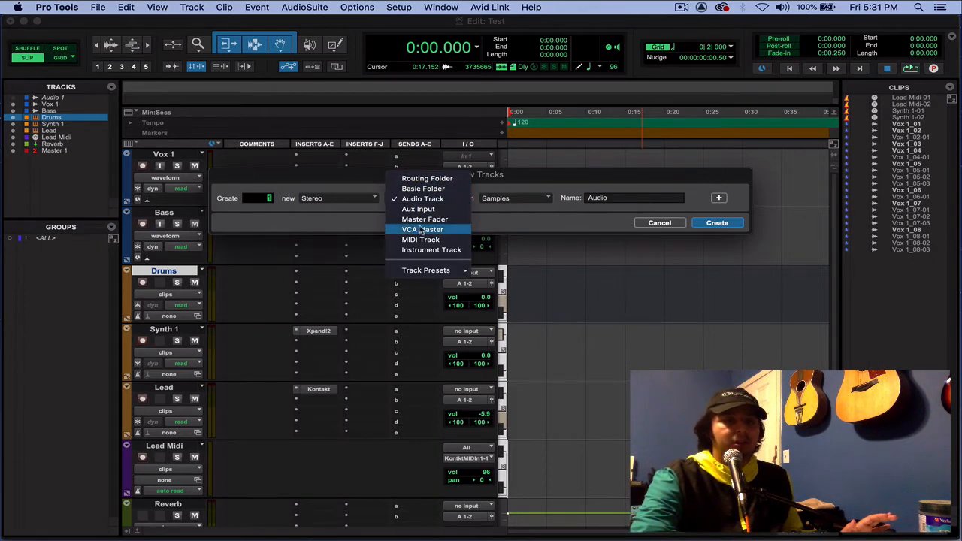
{"action": "left_click", "coordinate": [431, 249]}
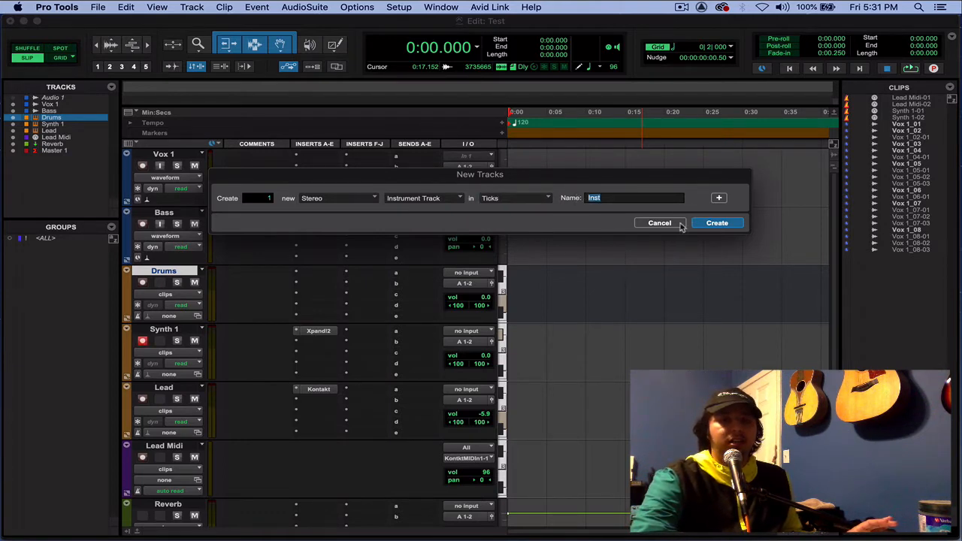
{"action": "left_click", "coordinate": [193, 6]}
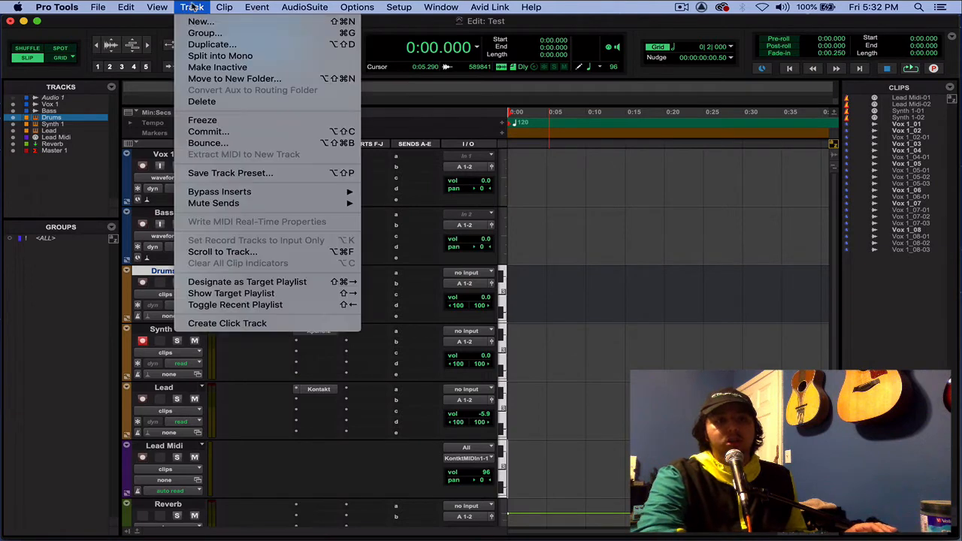
{"action": "left_click", "coordinate": [201, 21]}
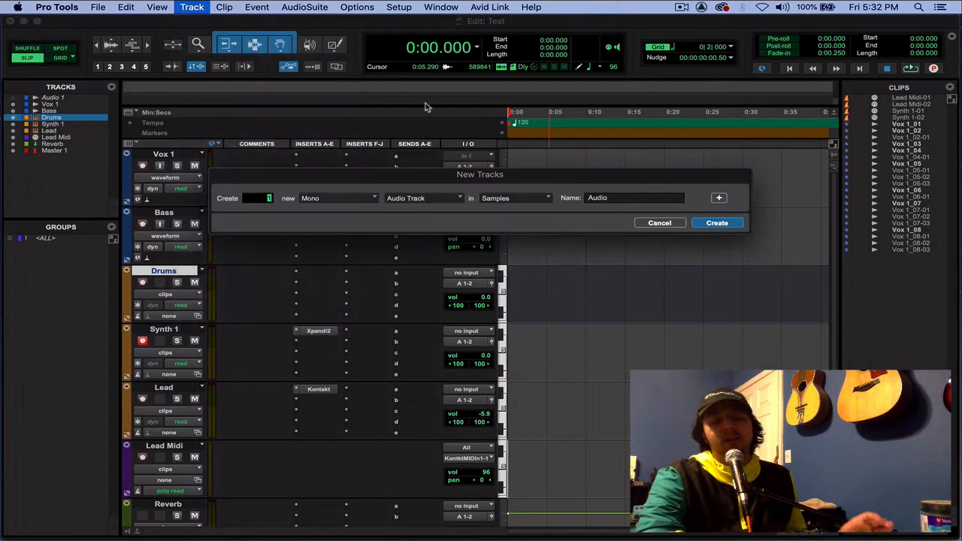
{"action": "left_click", "coordinate": [659, 222]}
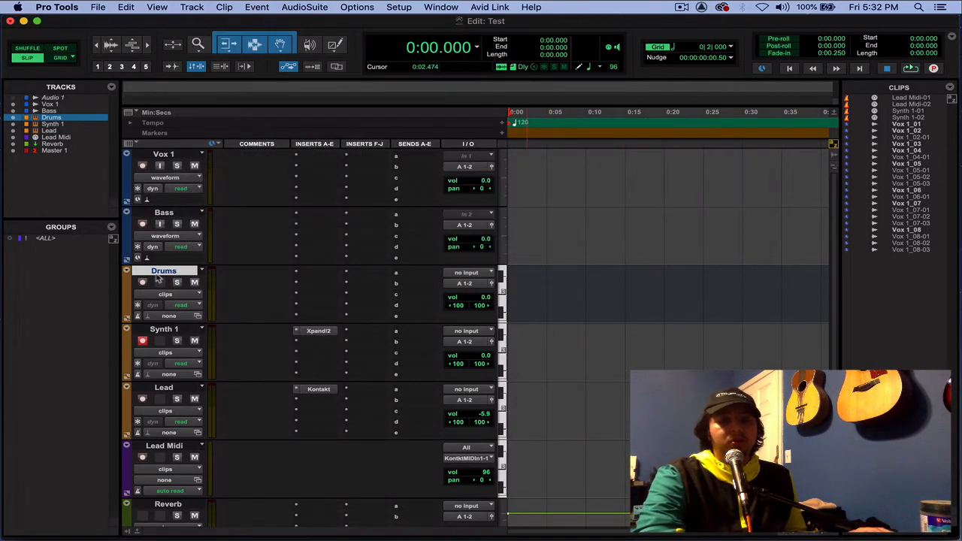
Step: Load the Organ Choir+ patch into Synth 1's Xpand!2 and close the plug-in
{"action": "left_click", "coordinate": [164, 330]}
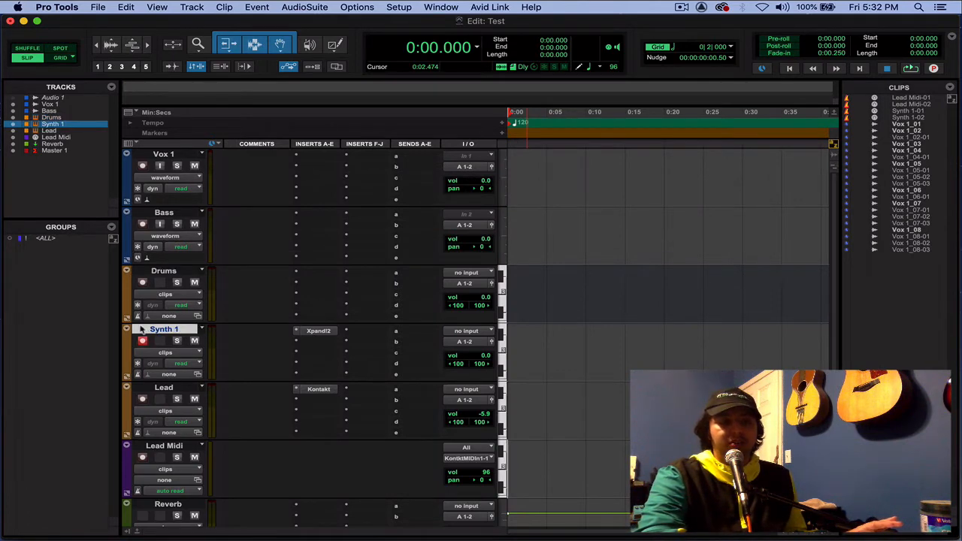
{"action": "left_click", "coordinate": [318, 330]}
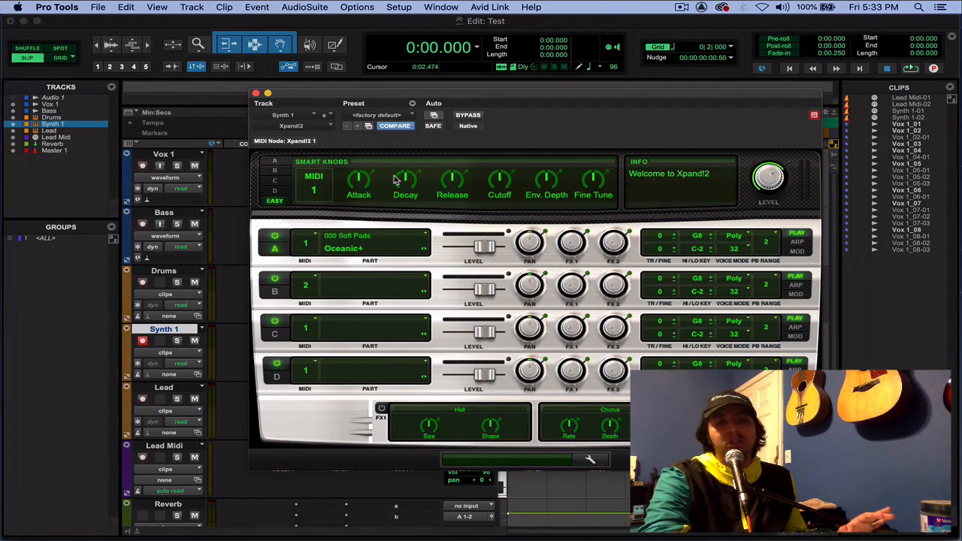
{"action": "left_click", "coordinate": [370, 248]}
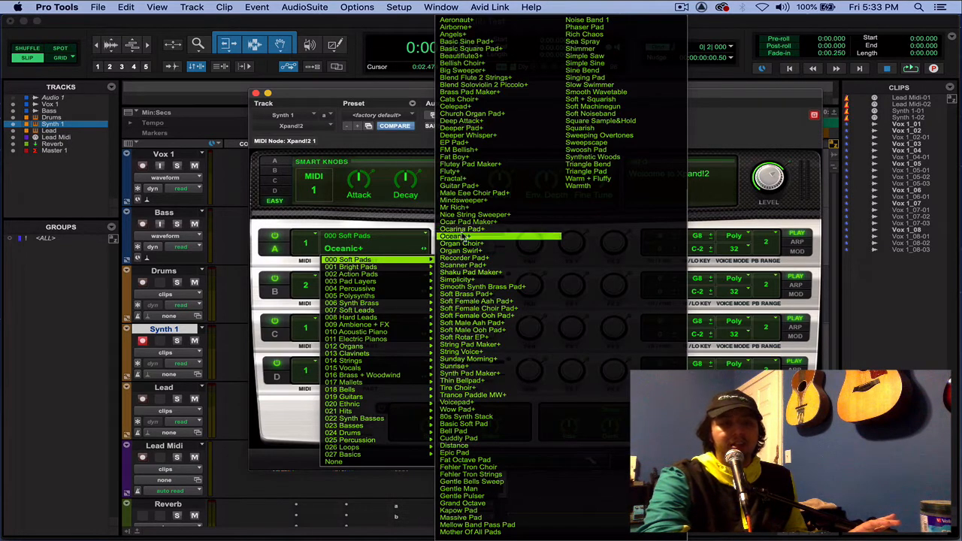
{"action": "left_click", "coordinate": [462, 243]}
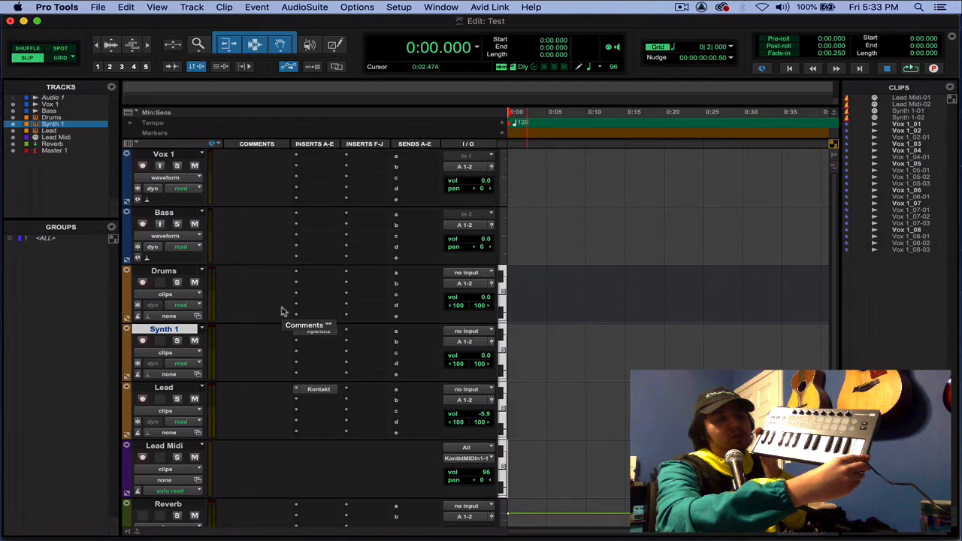
{"action": "left_click", "coordinate": [142, 340]}
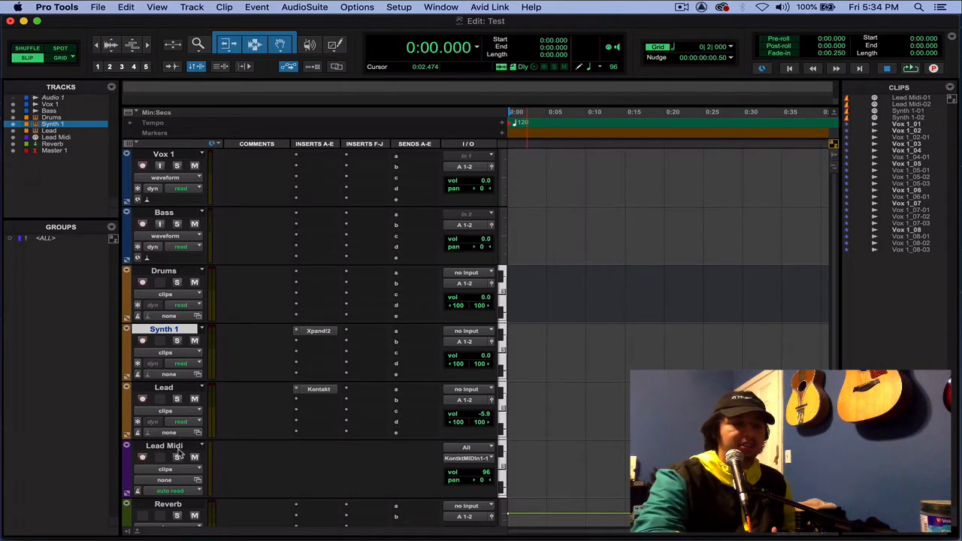
Step: Drag Lead Midi above Lead, then reopen and close Synth 1's Xpand!2
{"action": "left_click", "coordinate": [55, 137]}
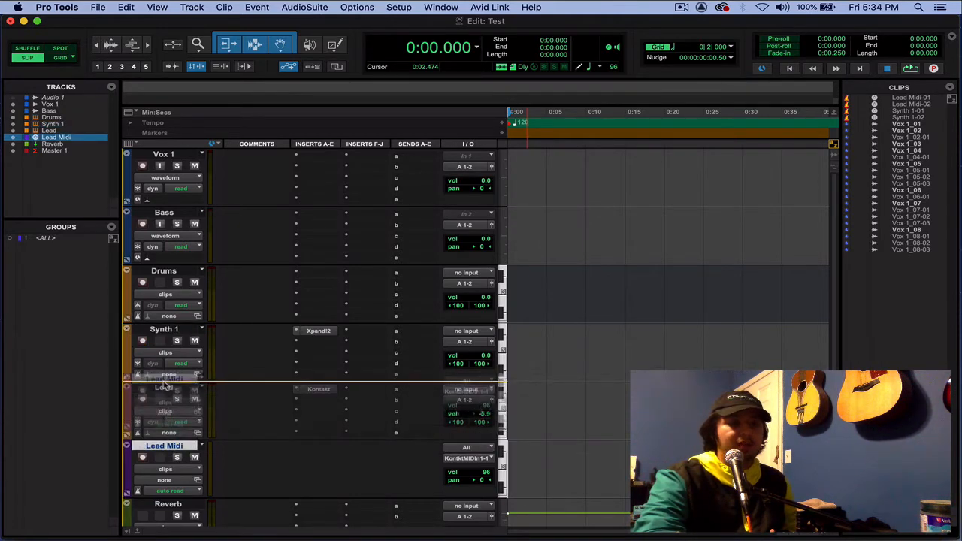
{"action": "scroll", "scroll_direction": "down", "scroll_amount": 3}
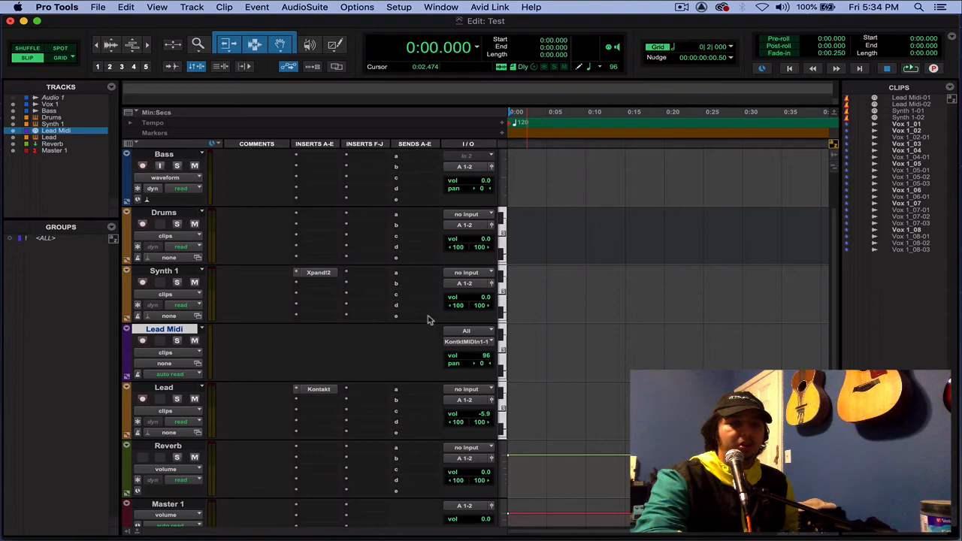
{"action": "mouse_move", "coordinate": [336, 348]}
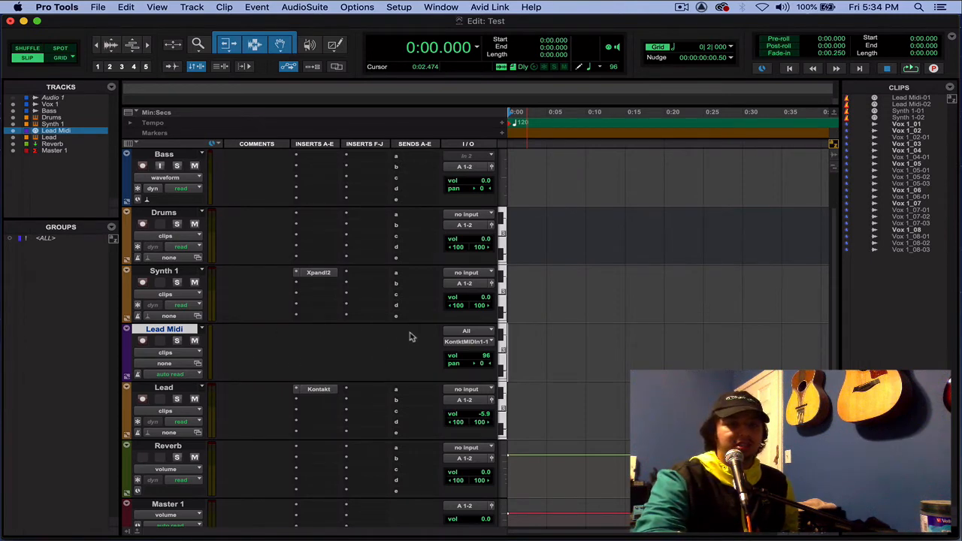
{"action": "mouse_move", "coordinate": [241, 346]}
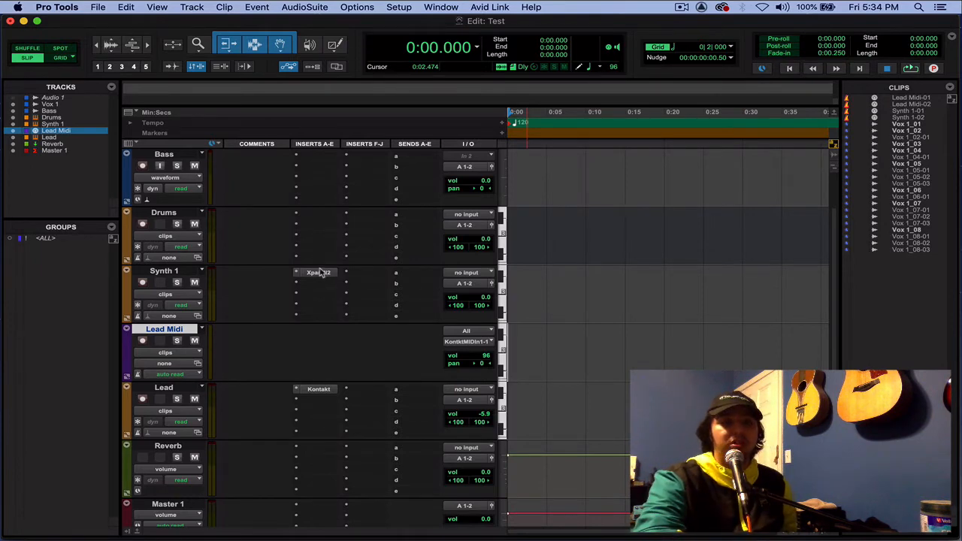
{"action": "left_click", "coordinate": [319, 272]}
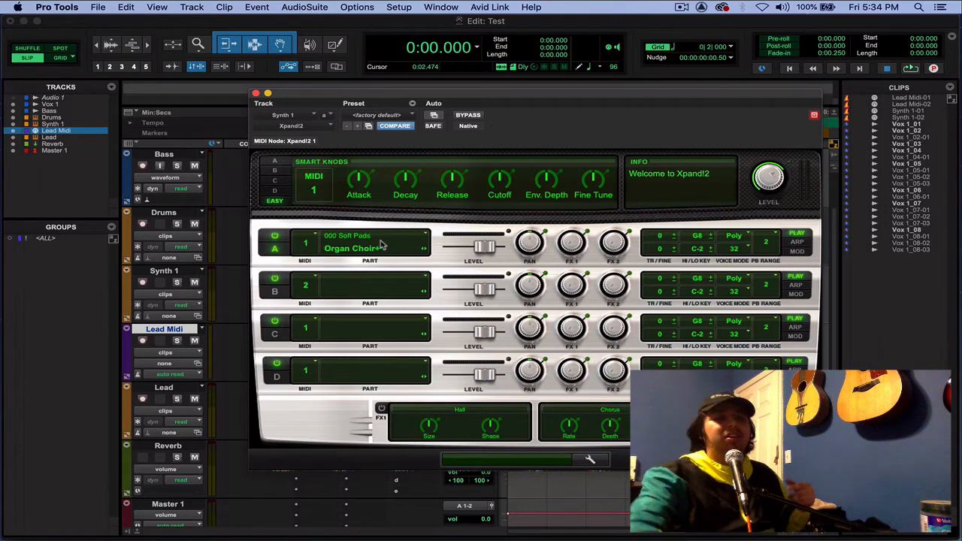
{"action": "left_click", "coordinate": [256, 93]}
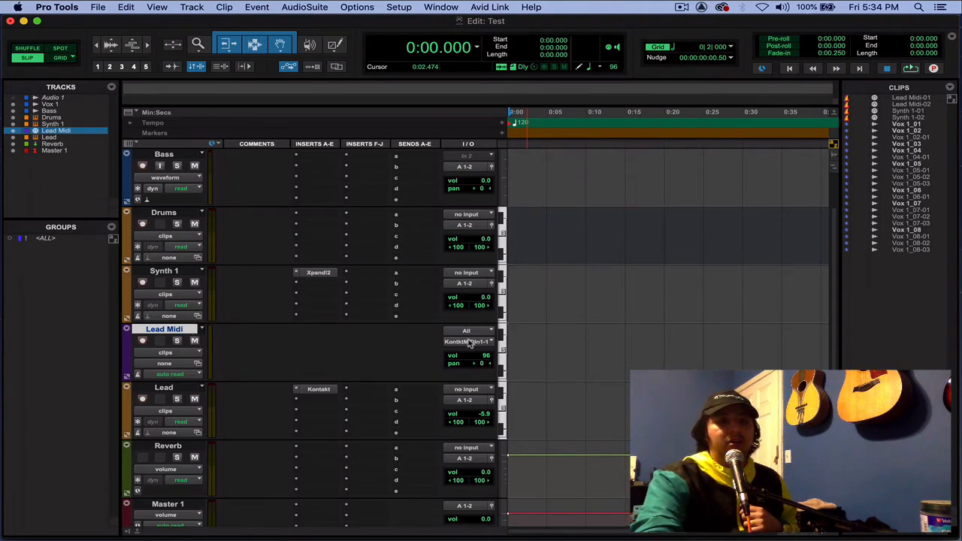
{"action": "mouse_move", "coordinate": [467, 346]}
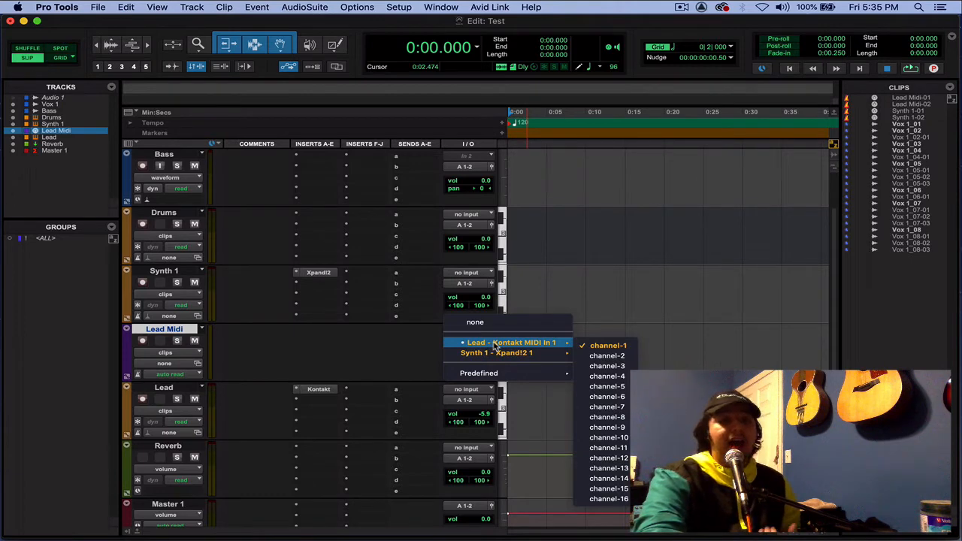
{"action": "mouse_move", "coordinate": [496, 352]}
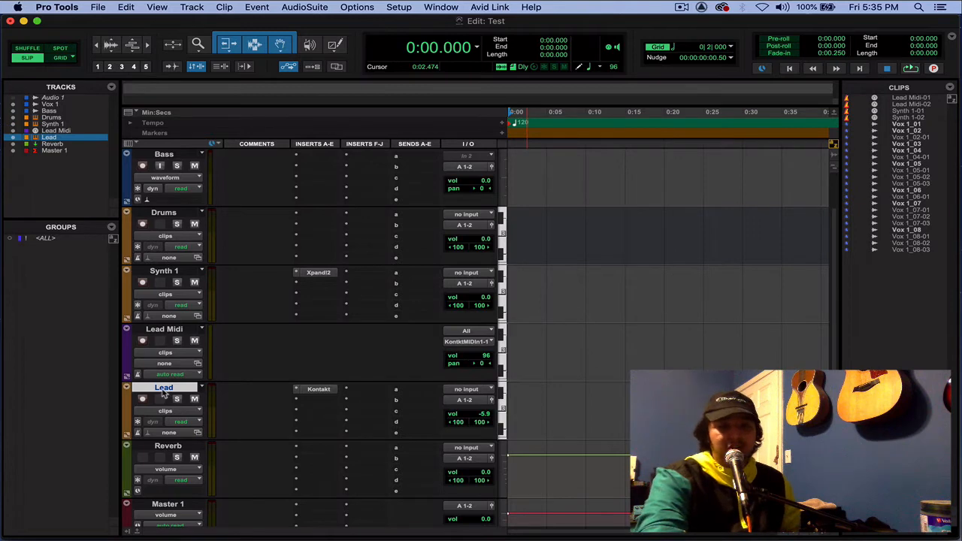
Step: Load Hybrid Keys.nki with the Crunchy EP sound into Lead's Kontakt
{"action": "left_click", "coordinate": [318, 389]}
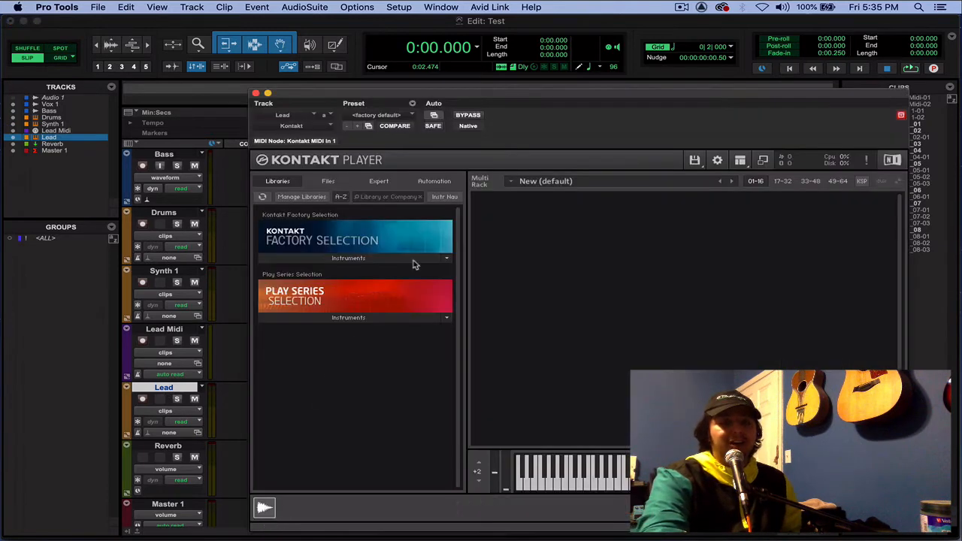
{"action": "double_click", "coordinate": [303, 354]}
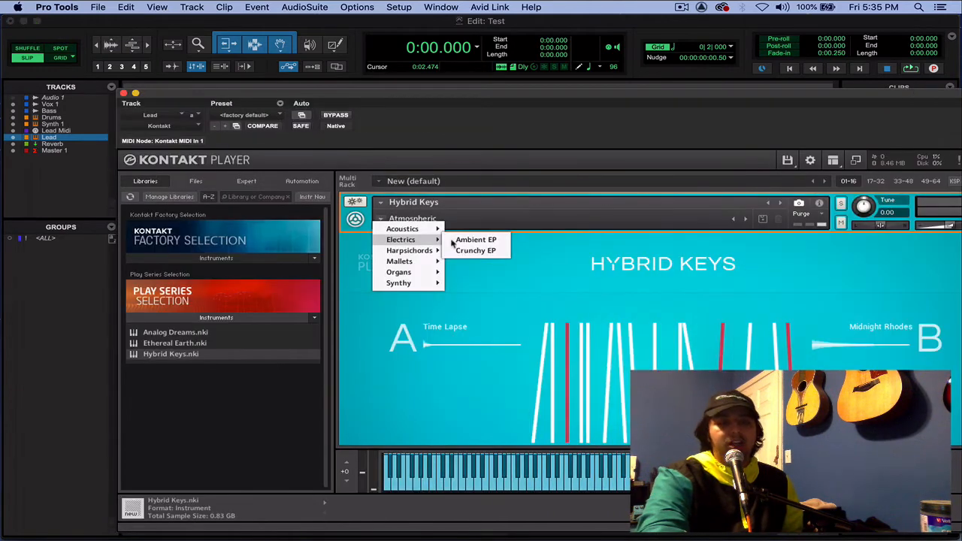
{"action": "left_click", "coordinate": [475, 250]}
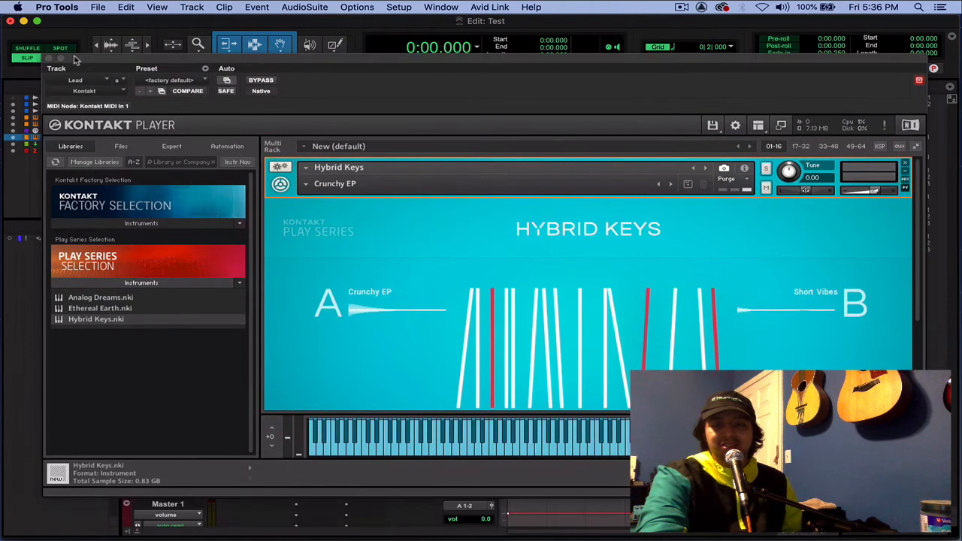
{"action": "left_click", "coordinate": [50, 59]}
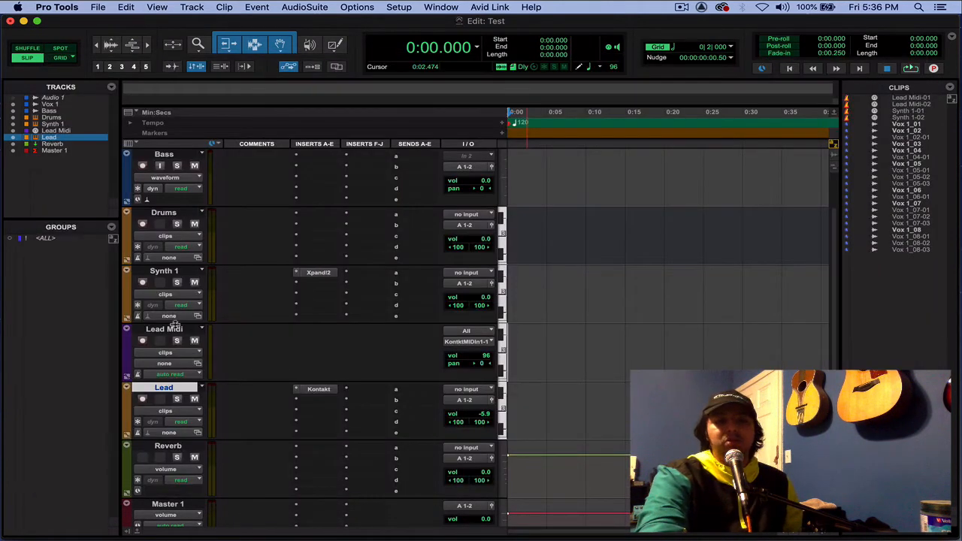
Step: Select Lead Midi and browse its MIDI output choices down to Kontakt's channels
{"action": "left_click", "coordinate": [163, 329]}
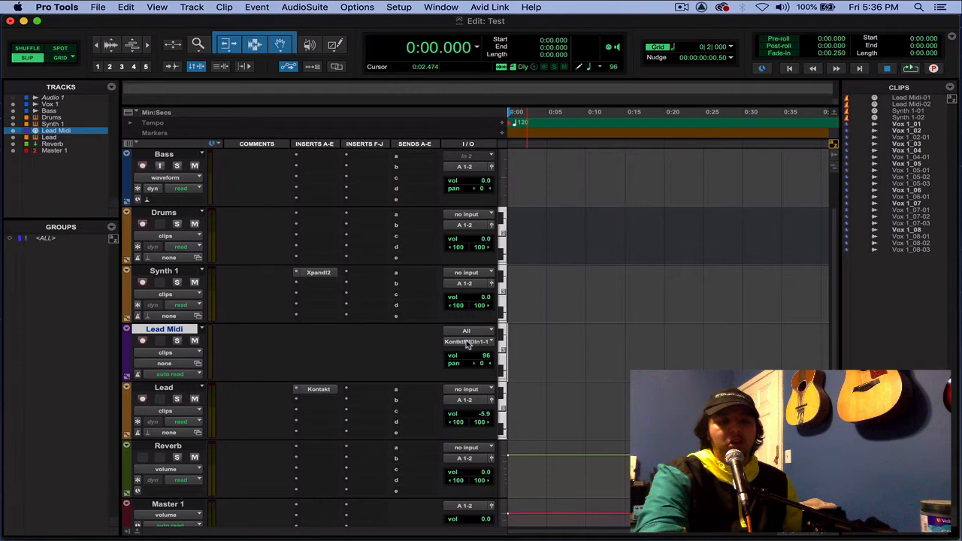
{"action": "left_click", "coordinate": [466, 342]}
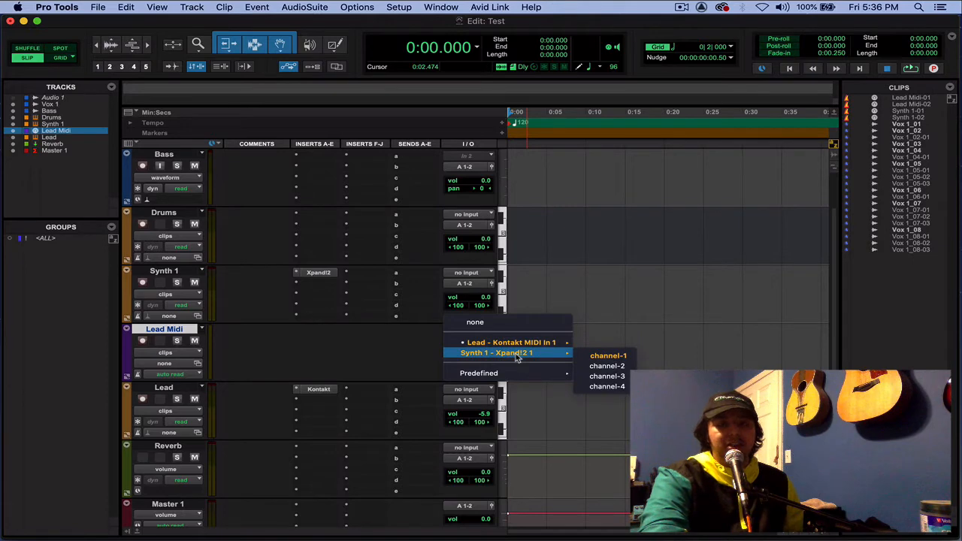
{"action": "left_click", "coordinate": [511, 342]}
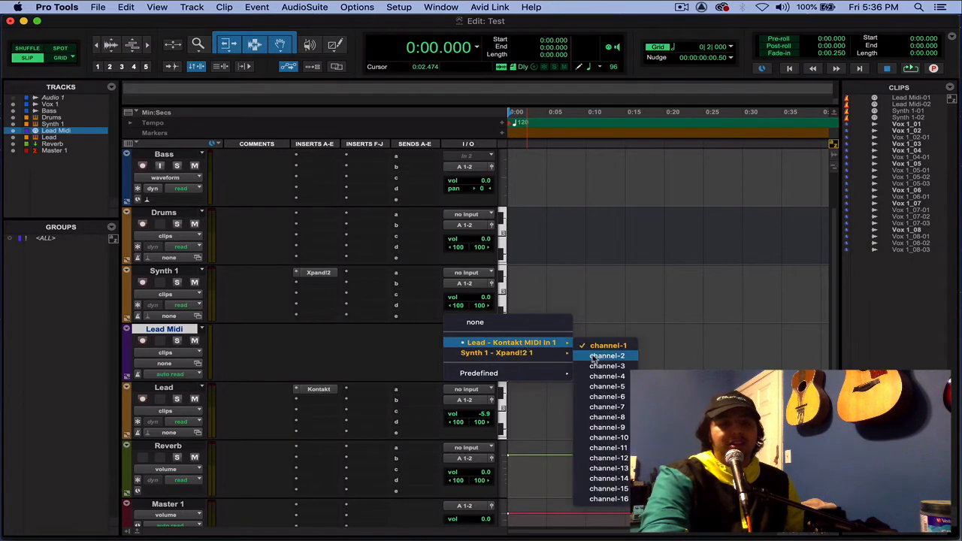
{"action": "mouse_move", "coordinate": [608, 366]}
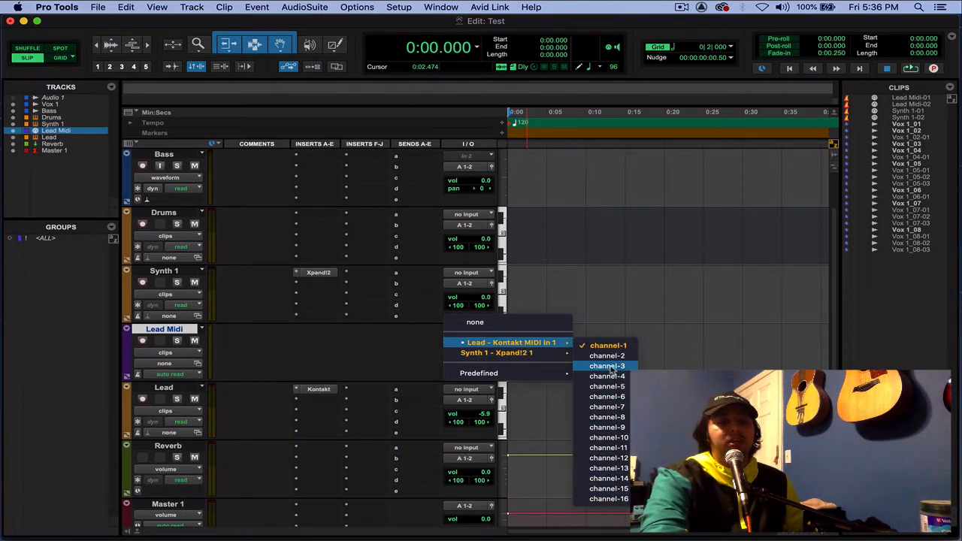
{"action": "mouse_move", "coordinate": [609, 438]}
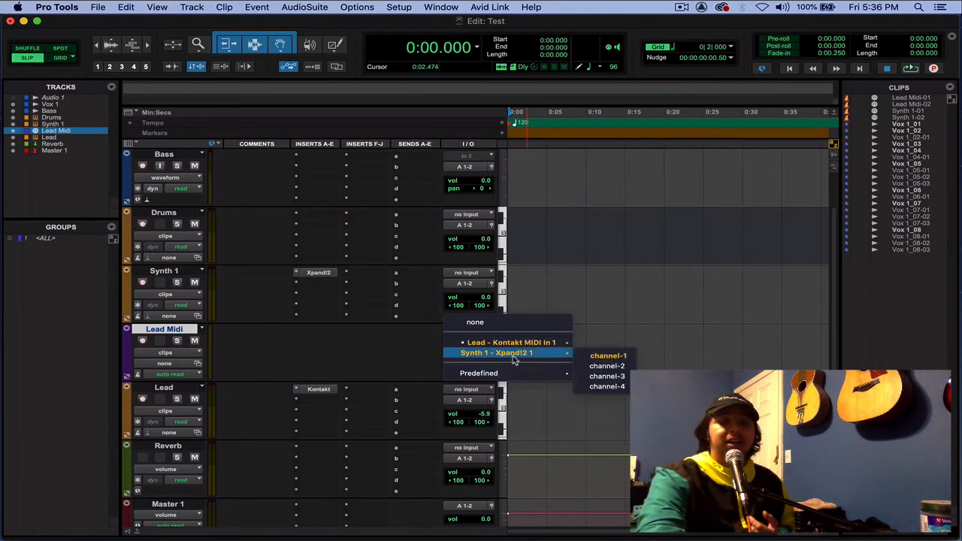
{"action": "mouse_move", "coordinate": [608, 366]}
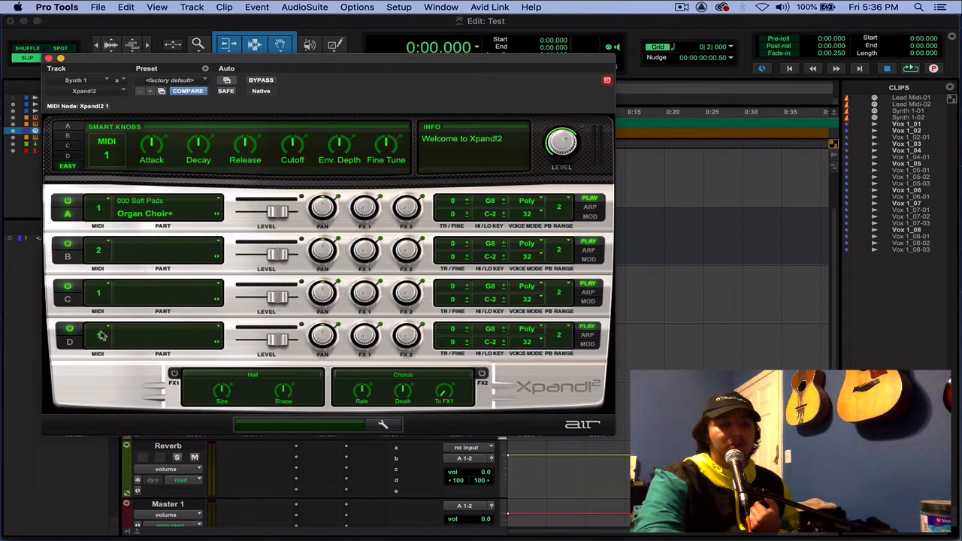
Step: Set Xpand!2 part C's MIDI channel and send Lead Midi's notes to Xpand!2
{"action": "left_click", "coordinate": [101, 251]}
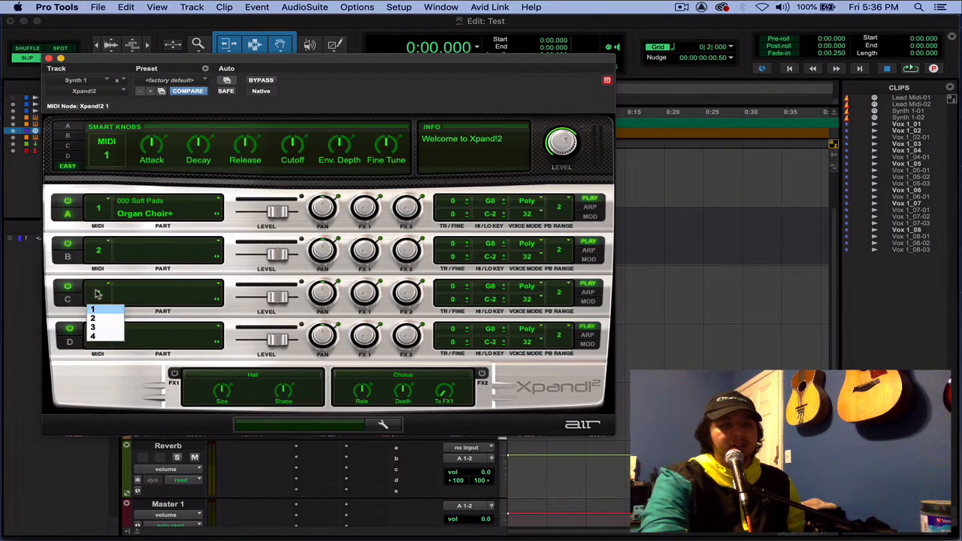
{"action": "left_click", "coordinate": [93, 369]}
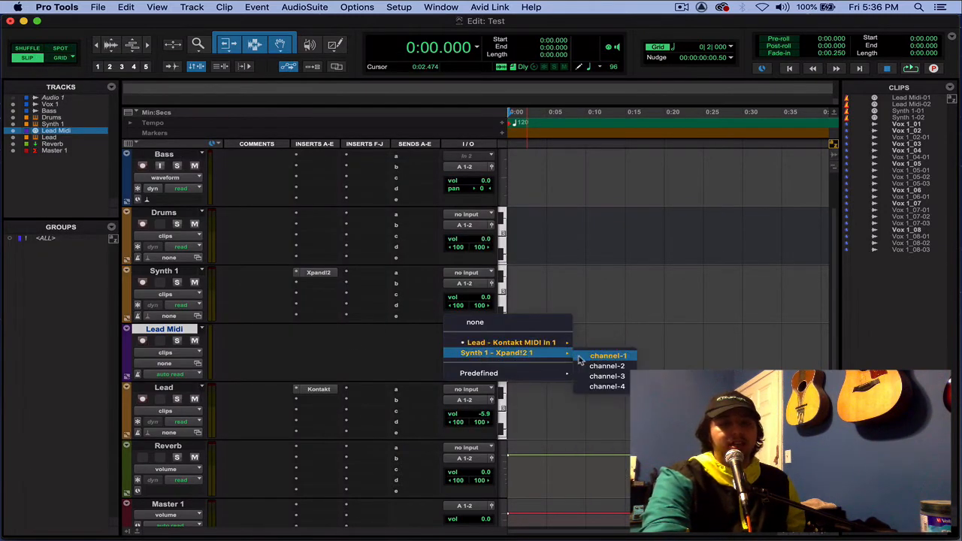
{"action": "left_click", "coordinate": [608, 355]}
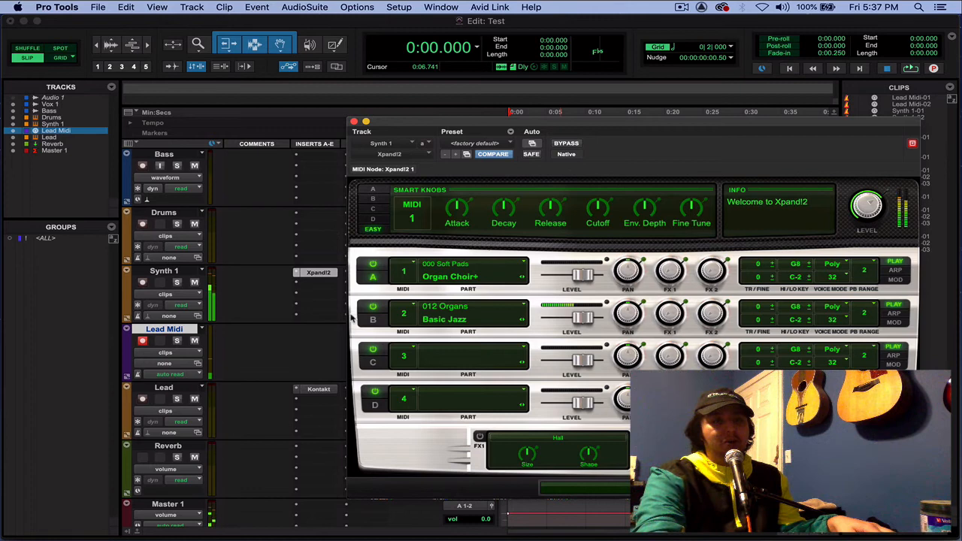
{"action": "mouse_move", "coordinate": [447, 284]}
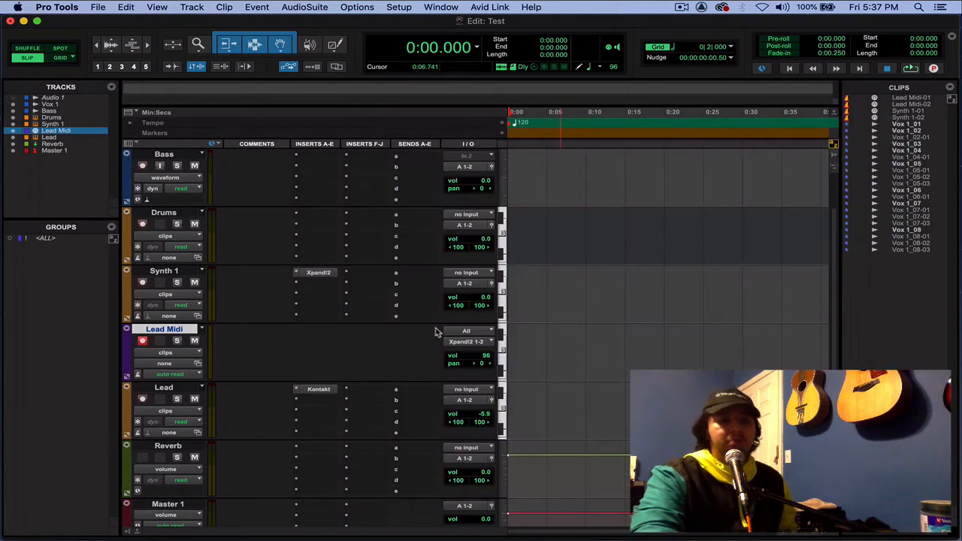
Step: Route Lead Midi to Lead - Kontakt channel 1 and record-arm the track
{"action": "left_click", "coordinate": [475, 340]}
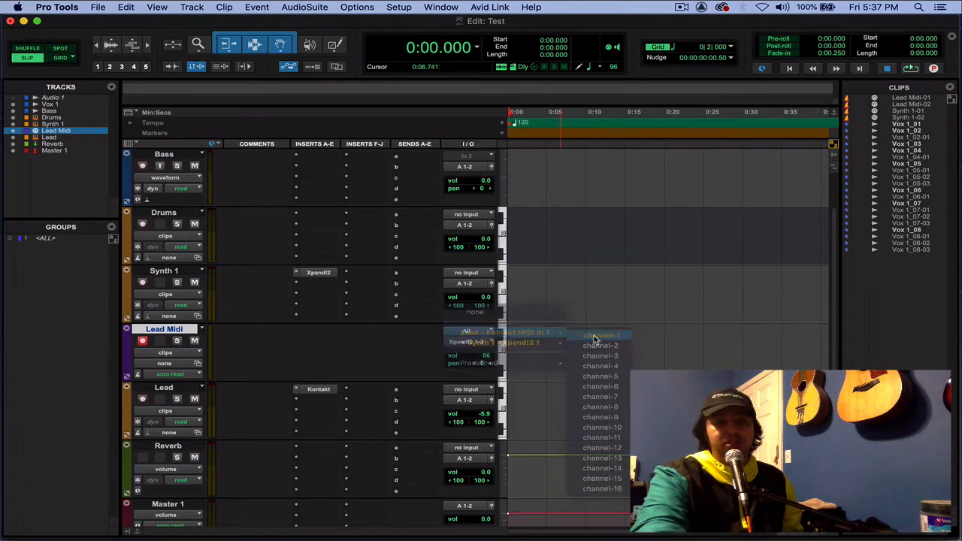
{"action": "left_click", "coordinate": [601, 334]}
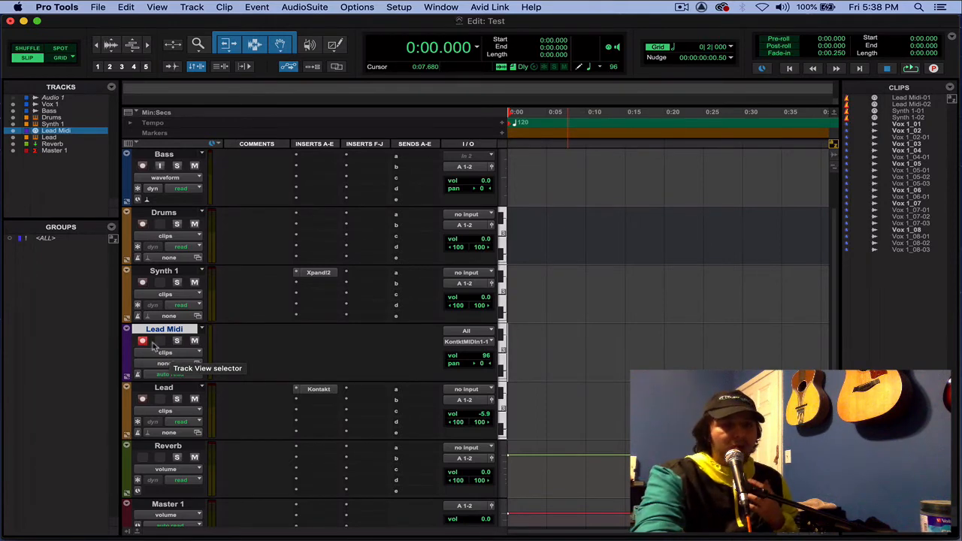
{"action": "left_click", "coordinate": [142, 340]}
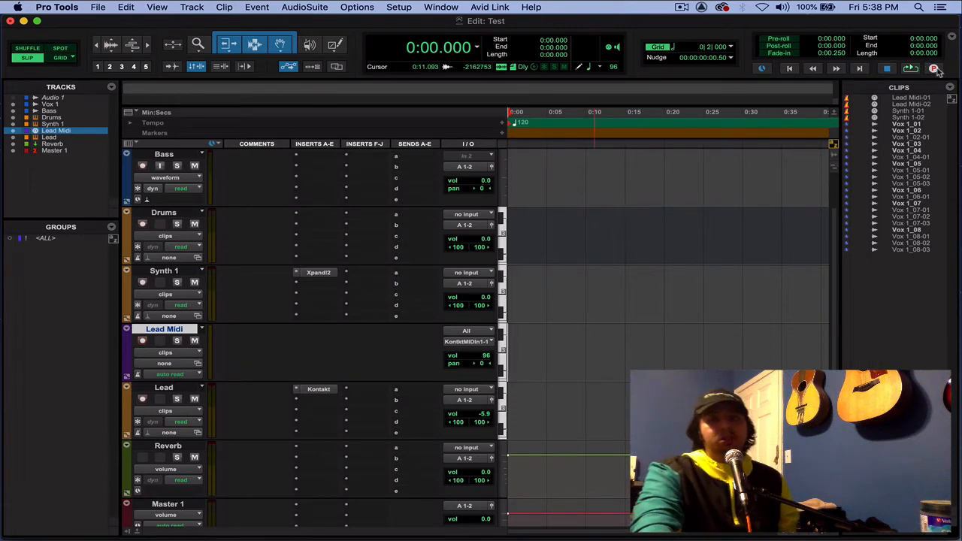
{"action": "left_click", "coordinate": [935, 69]}
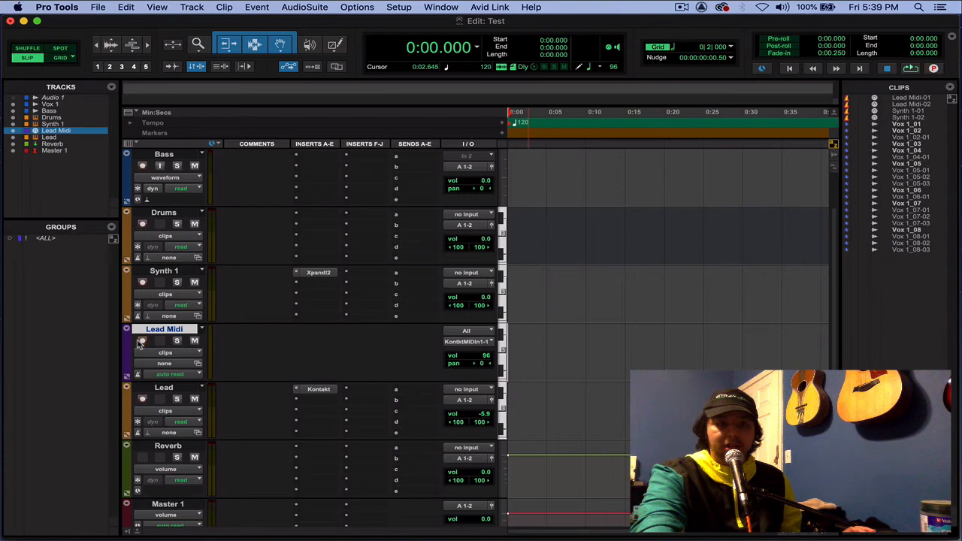
{"action": "left_click", "coordinate": [143, 341]}
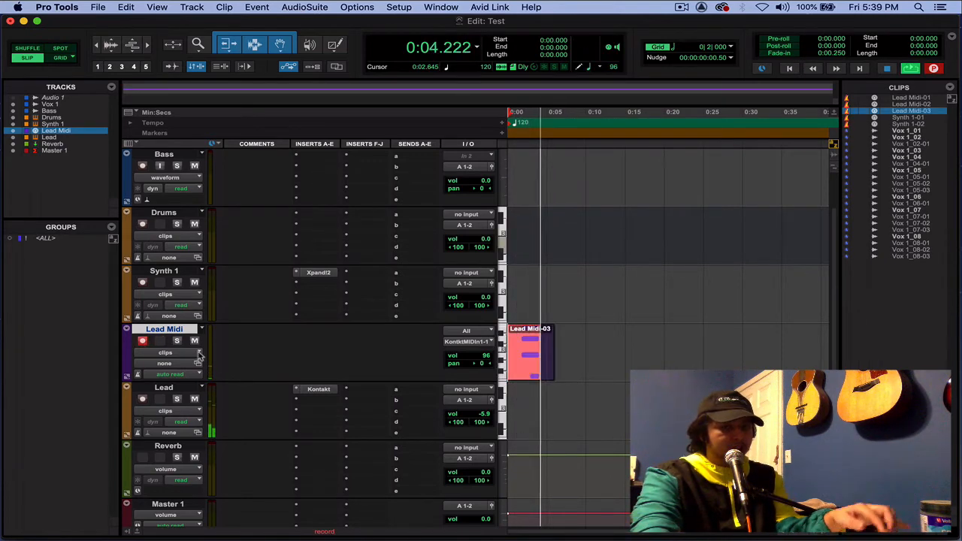
Step: Record the ~4.6-second Lead Midi-03 clip, reopen Synth 1's Xpand!2, and select Lead Midi
{"action": "key", "text": "return"}
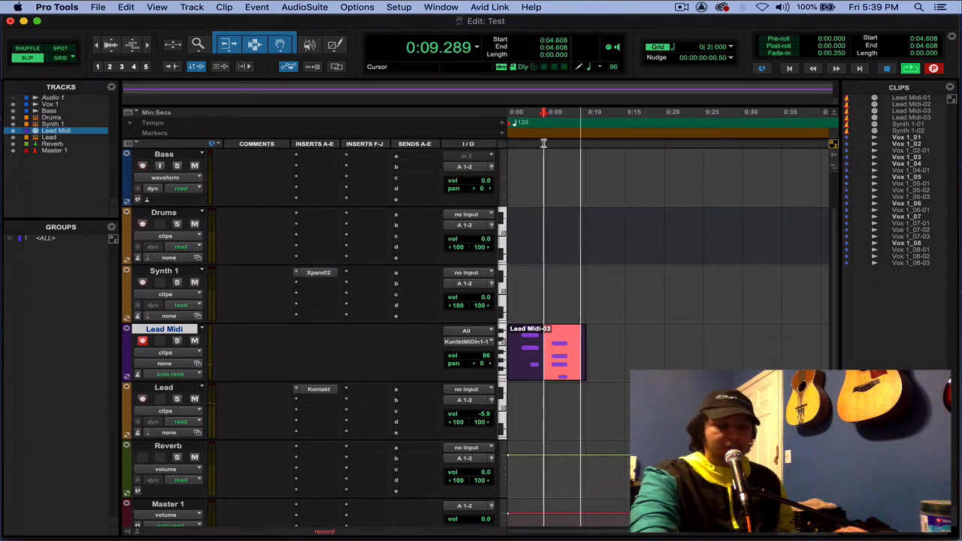
{"action": "left_click", "coordinate": [319, 273]}
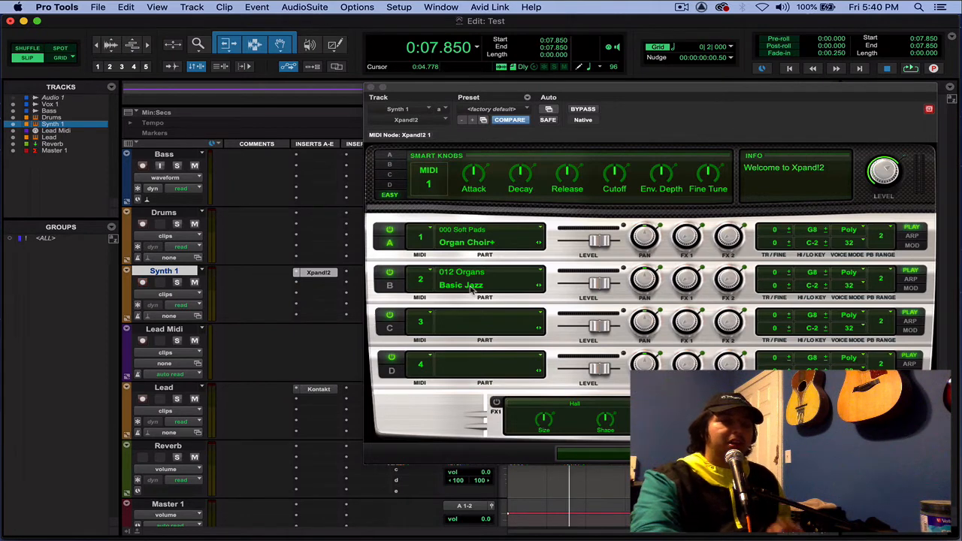
{"action": "left_click", "coordinate": [164, 330]}
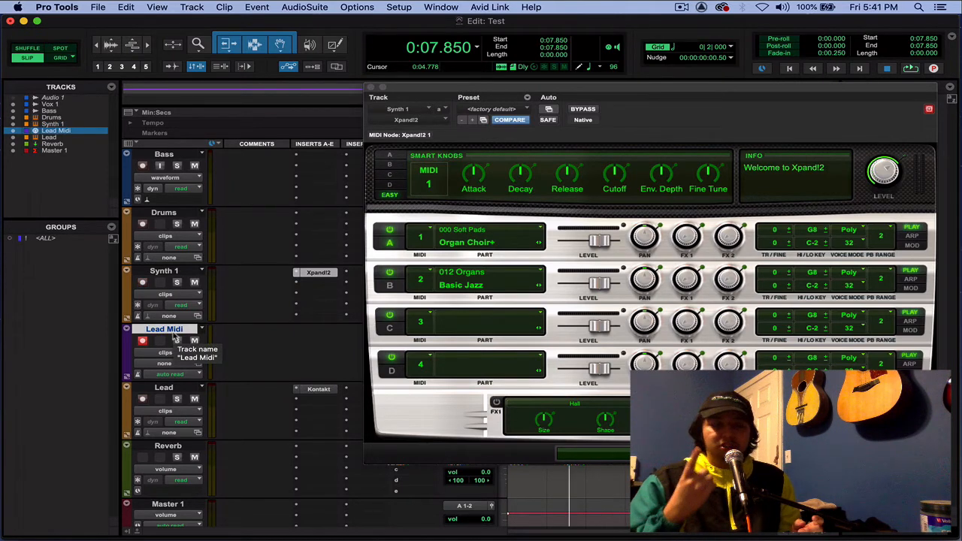